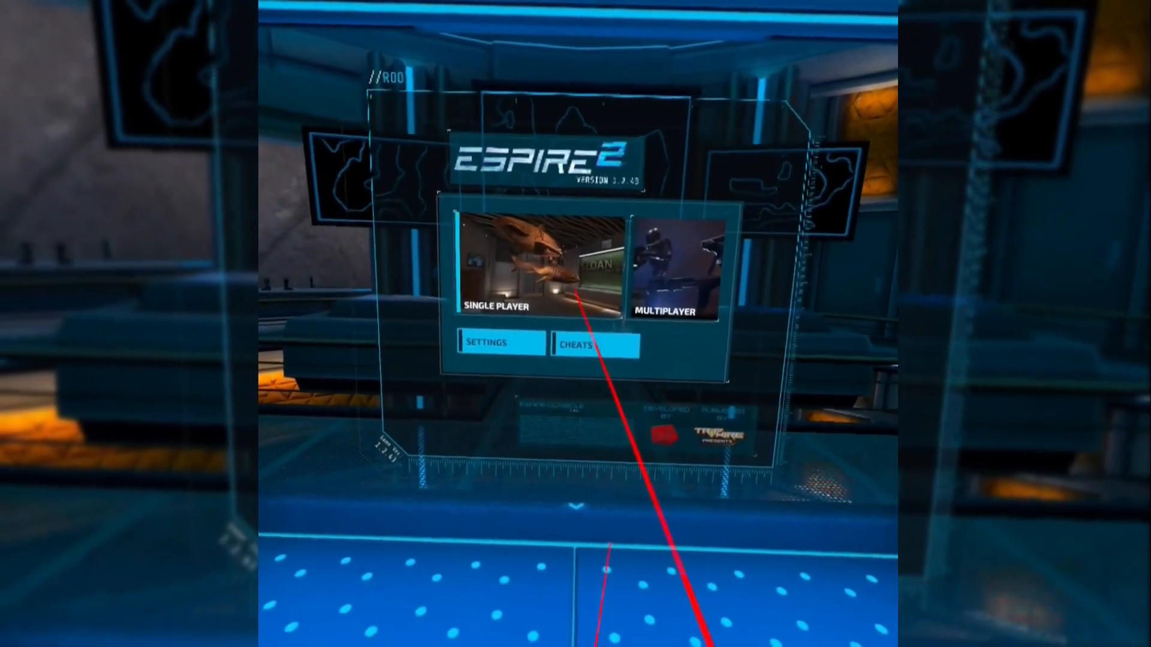
- Enter Single Player and page forward two missions on Mission Select
{"action": "left_click", "coordinate": [532, 265]}
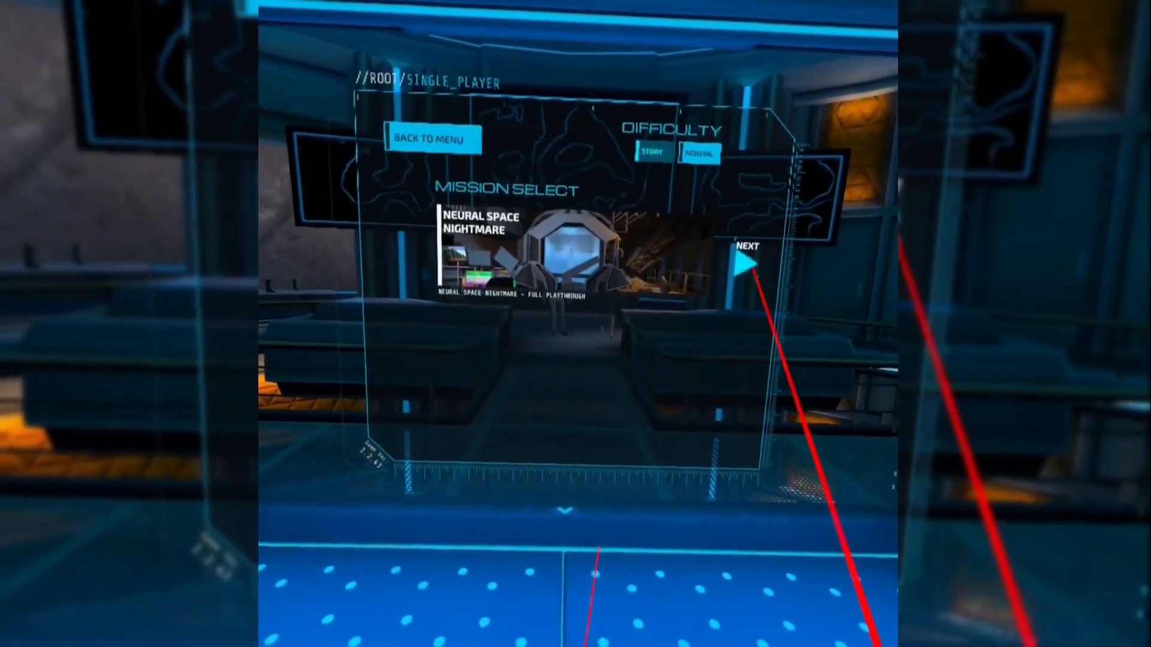
{"action": "left_click", "coordinate": [746, 264]}
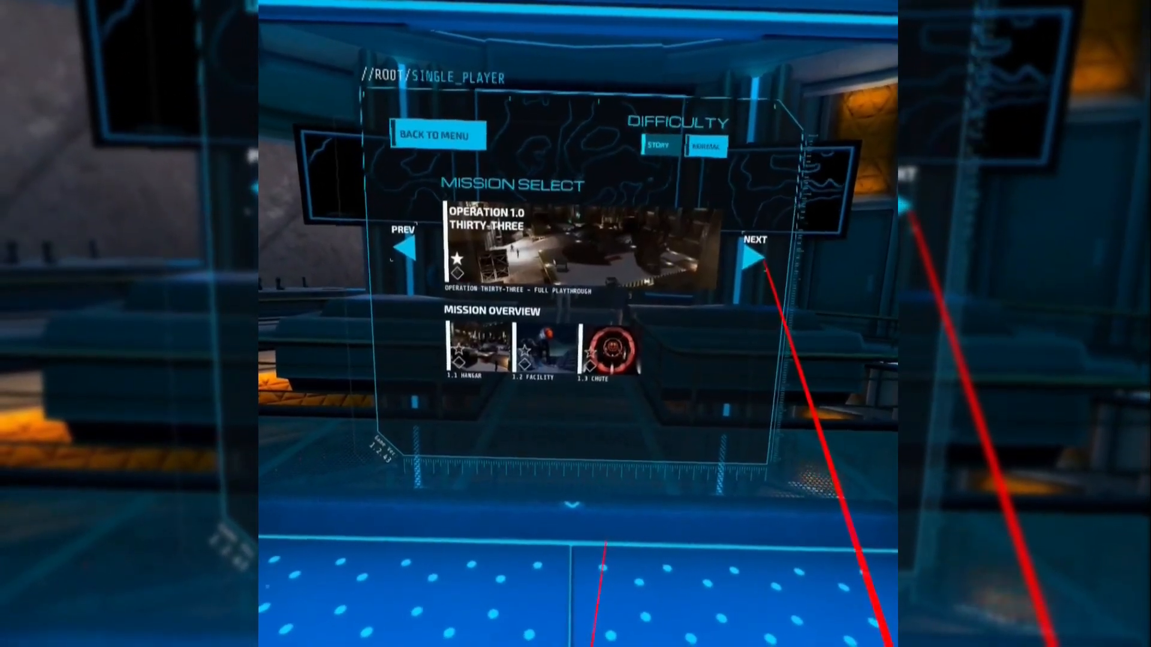
{"action": "left_click", "coordinate": [752, 239]}
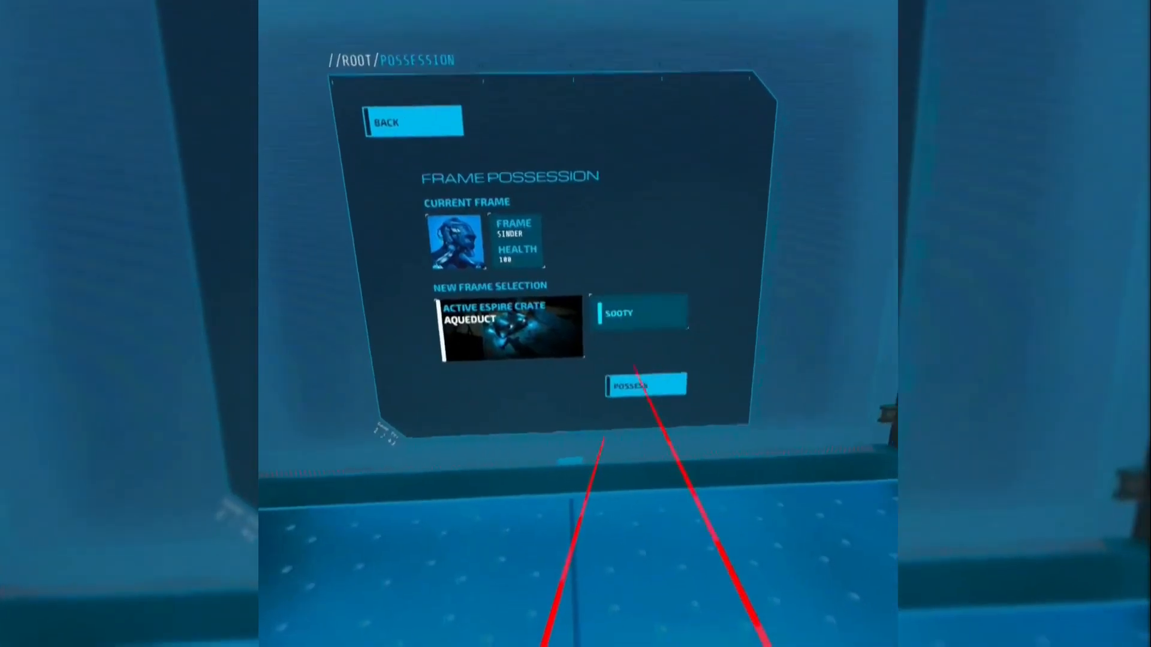
- Possess the Sooty frame from the Aqueduct crate
{"action": "left_click", "coordinate": [645, 384]}
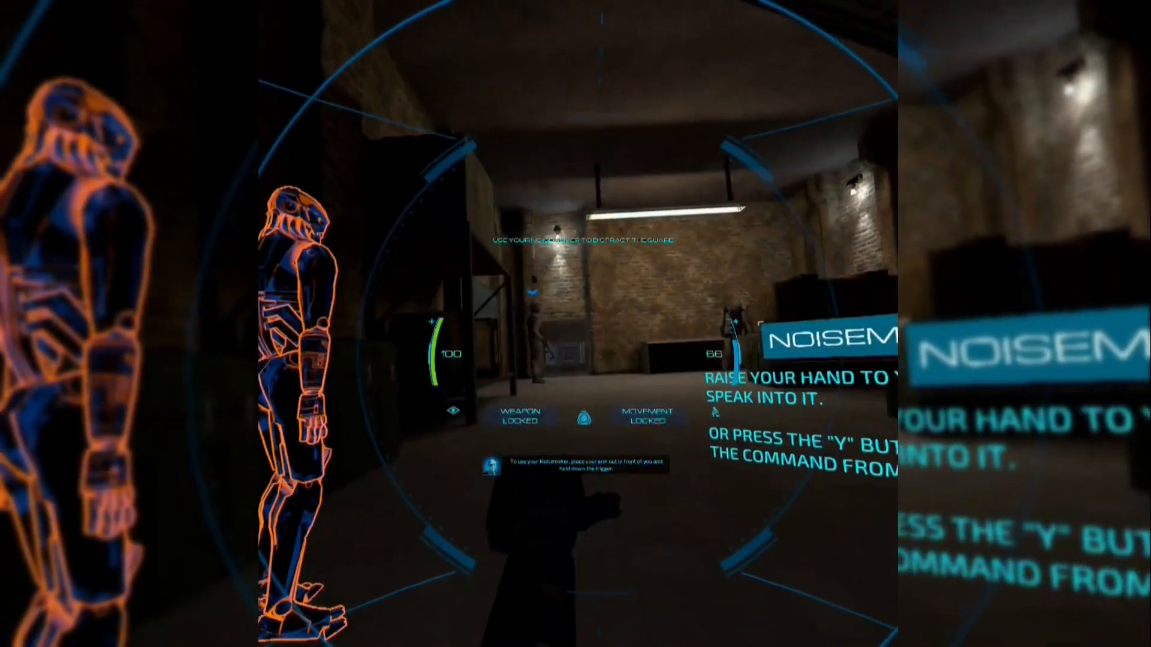
- Use the Y noisemaker to distract the warehouse guard
{"action": "key", "text": "y"}
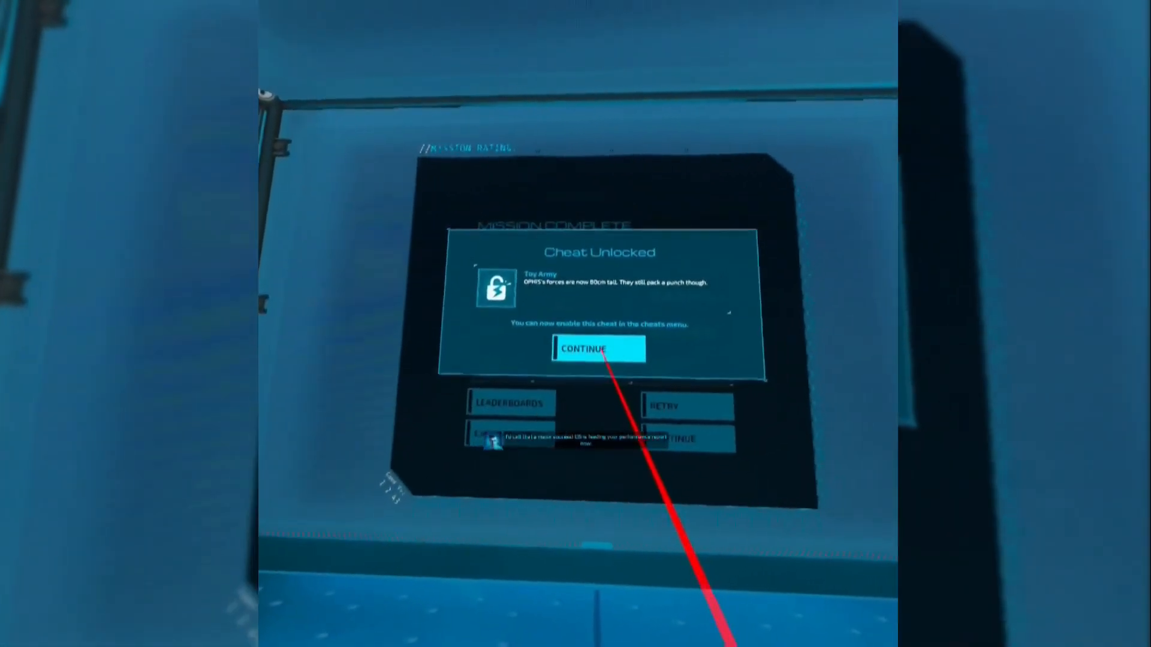
- Dismiss the TACT-6 shotgun, rifle, FL Impact pistol and Invincibility unlock notices
{"action": "left_click", "coordinate": [598, 348]}
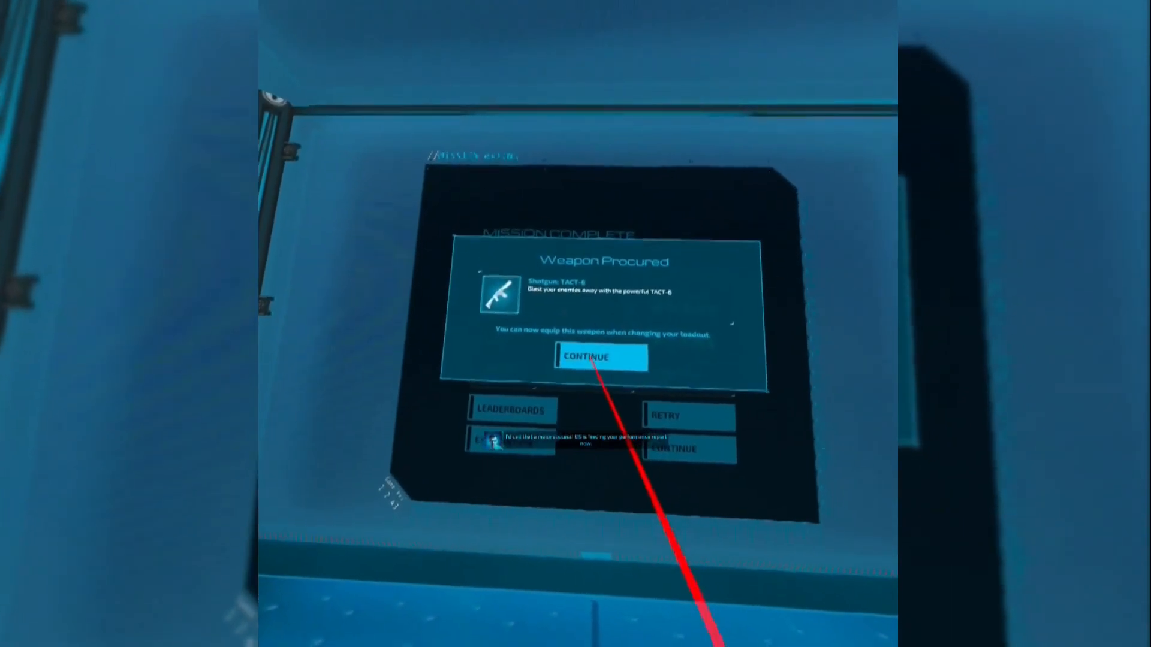
{"action": "left_click", "coordinate": [599, 356]}
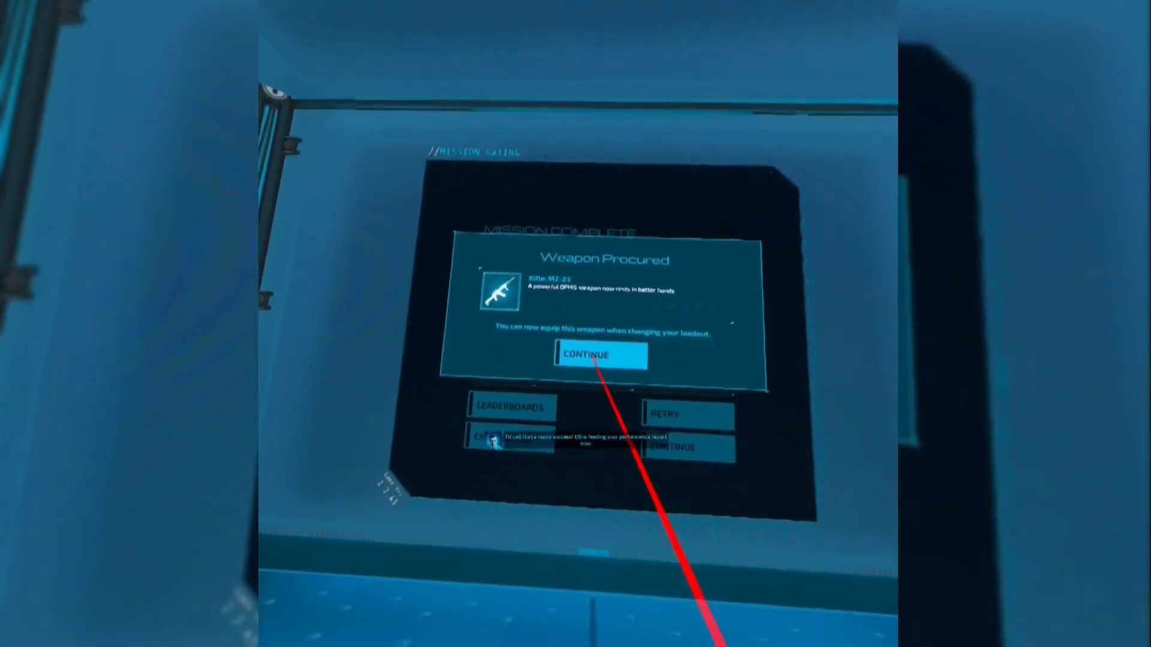
{"action": "left_click", "coordinate": [598, 356]}
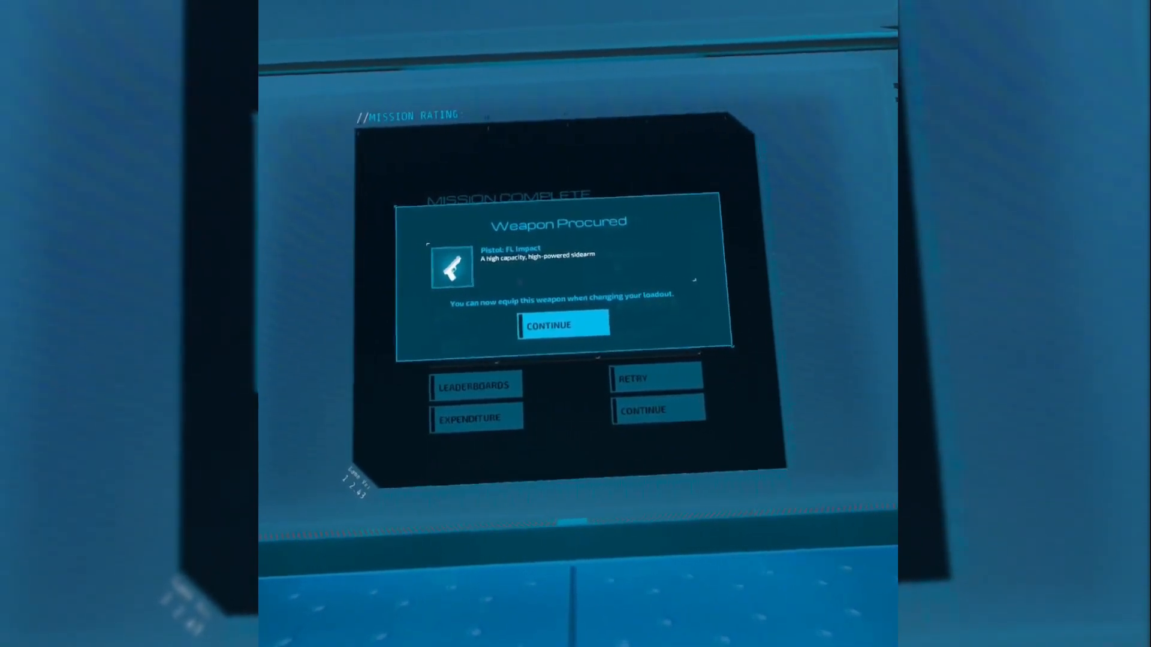
{"action": "left_click", "coordinate": [563, 325]}
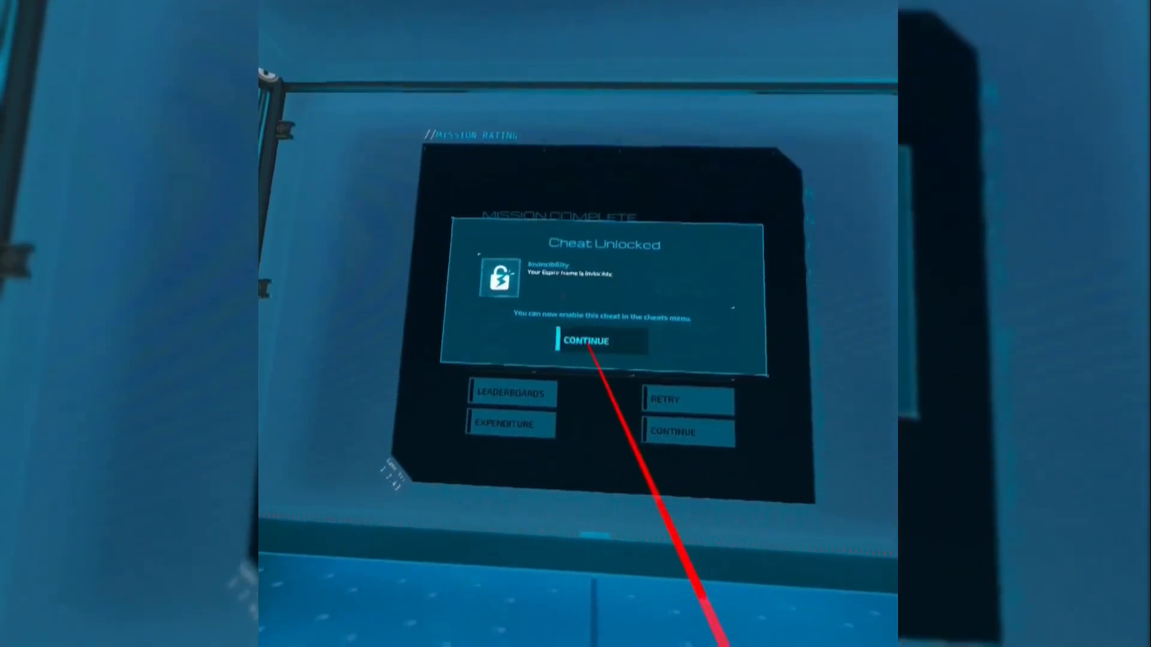
{"action": "left_click", "coordinate": [588, 341]}
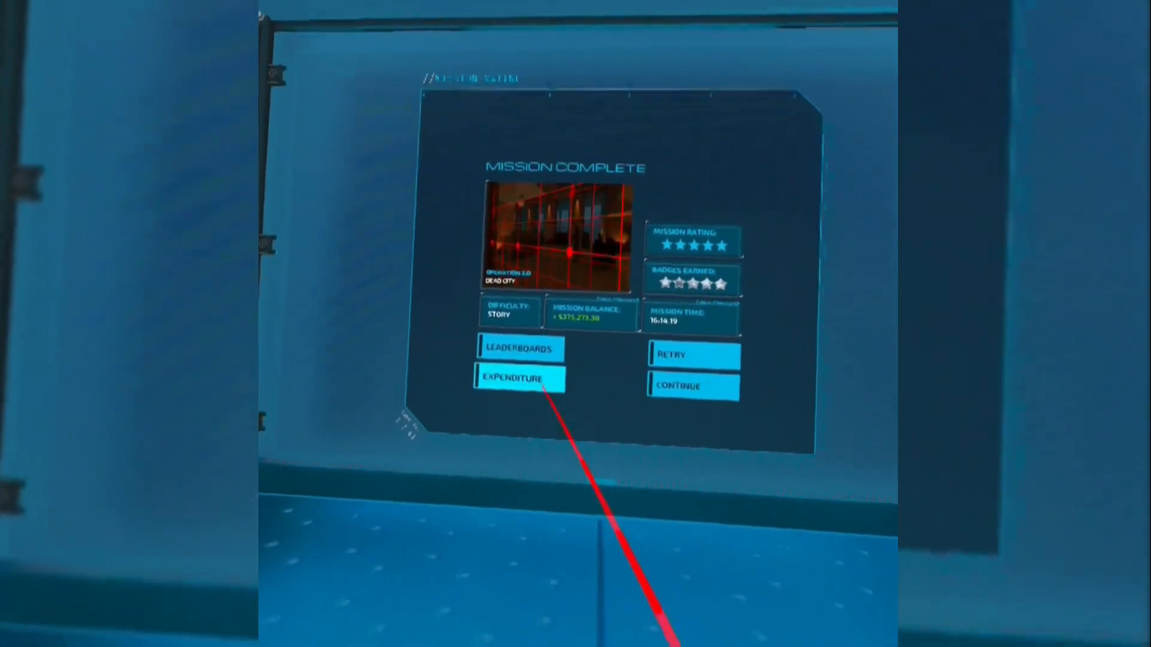